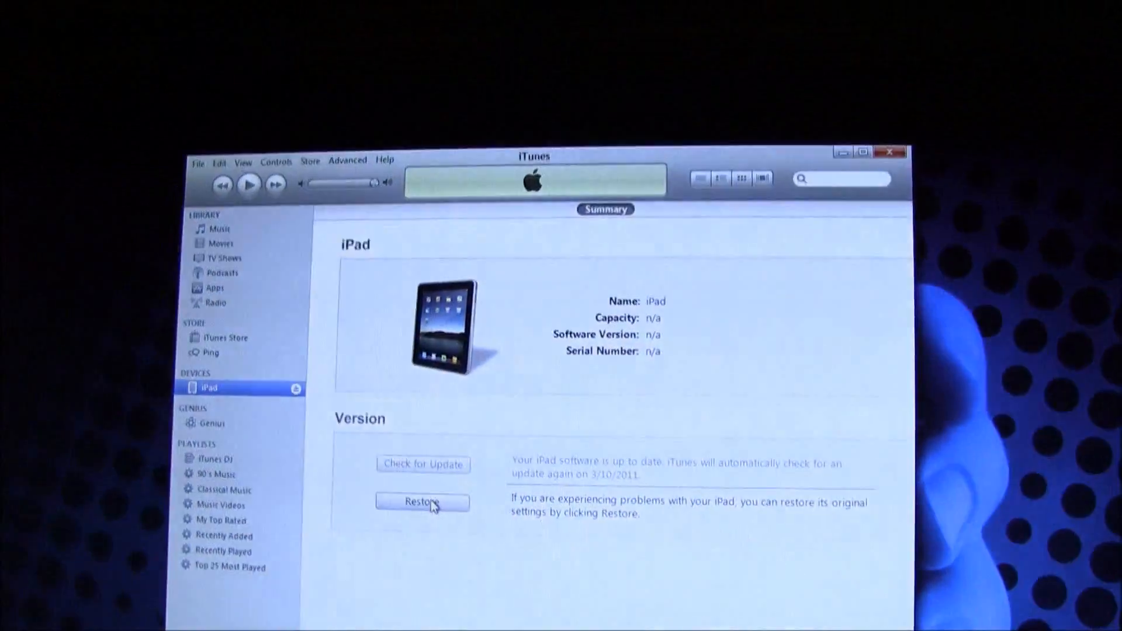
Shift-click Restore on the iPad Summary page to pick a firmware file
click(421, 501)
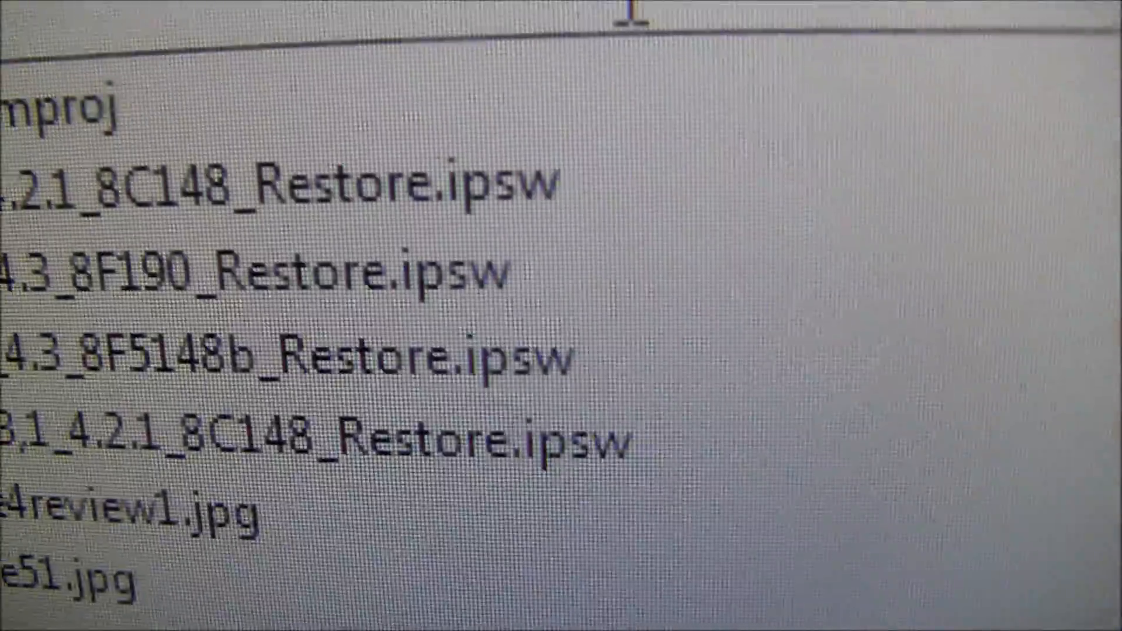
Choose the iPad iOS 4.3 8F190 .ipsw restore file to load it
text(ipsw)
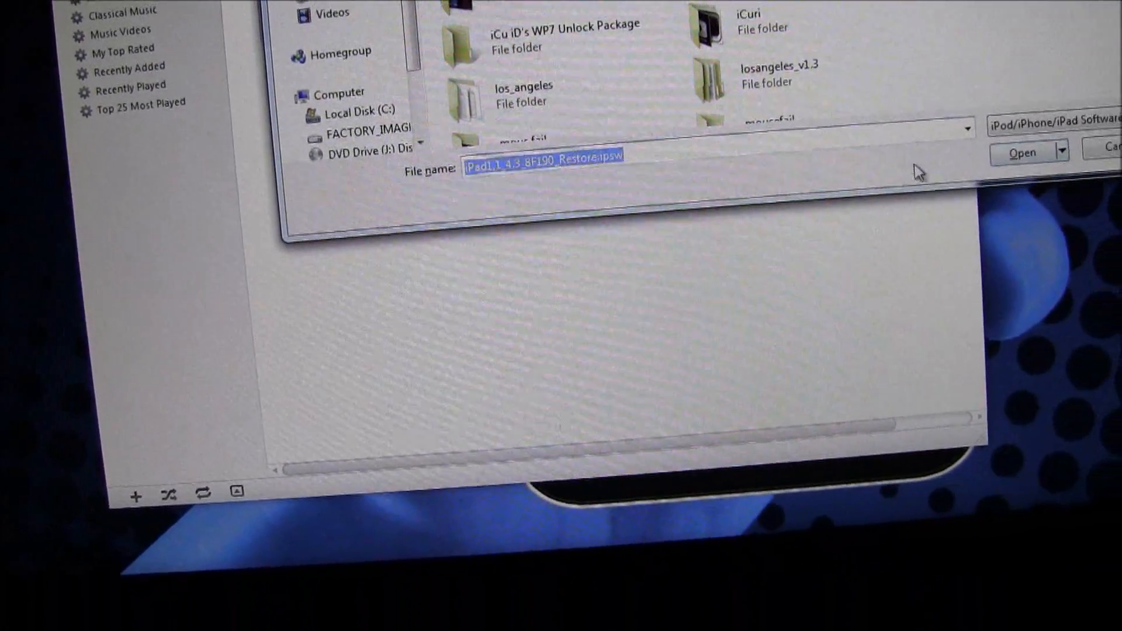
click(1021, 152)
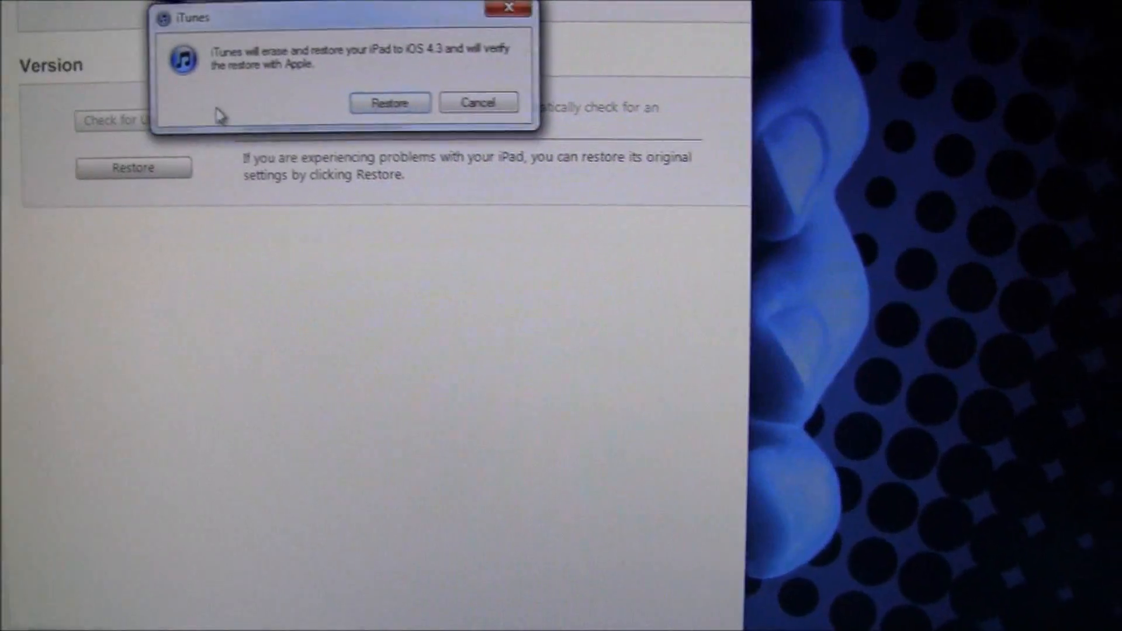